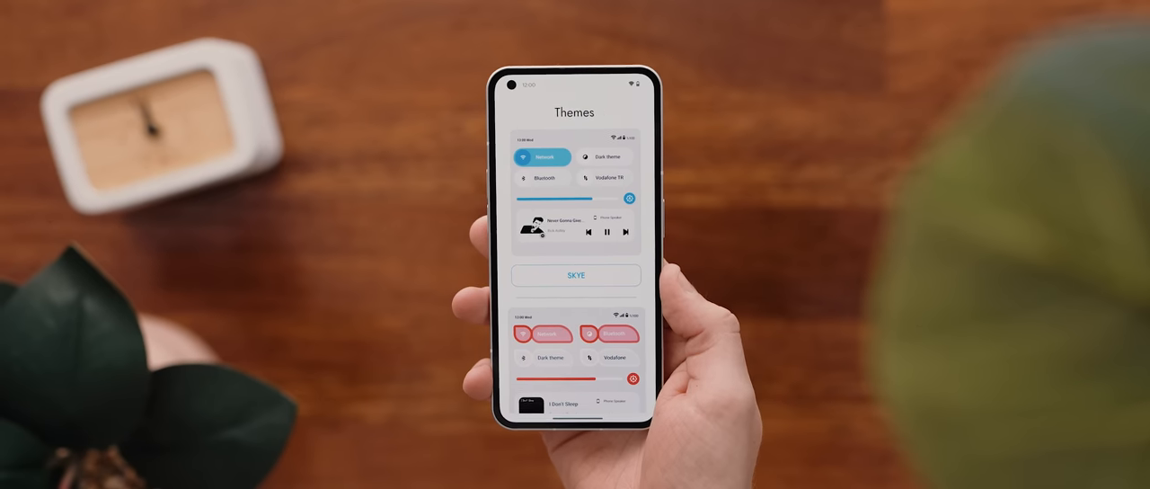
Open the Shapes page to preview Leafy Accent and Classic tile styles
{"action": "scroll", "scroll_direction": "down", "scroll_amount": 3}
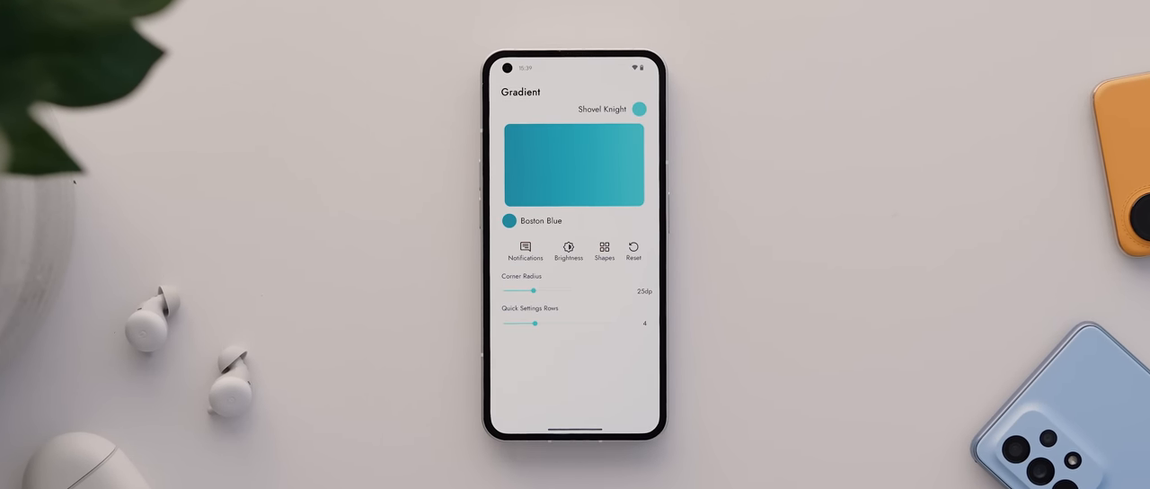
{"action": "left_click", "coordinate": [603, 250]}
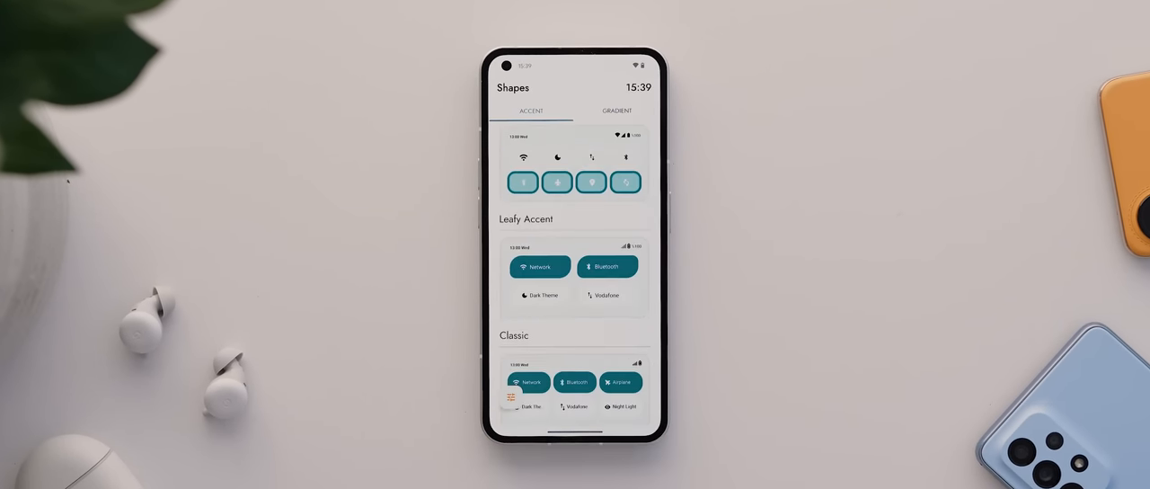